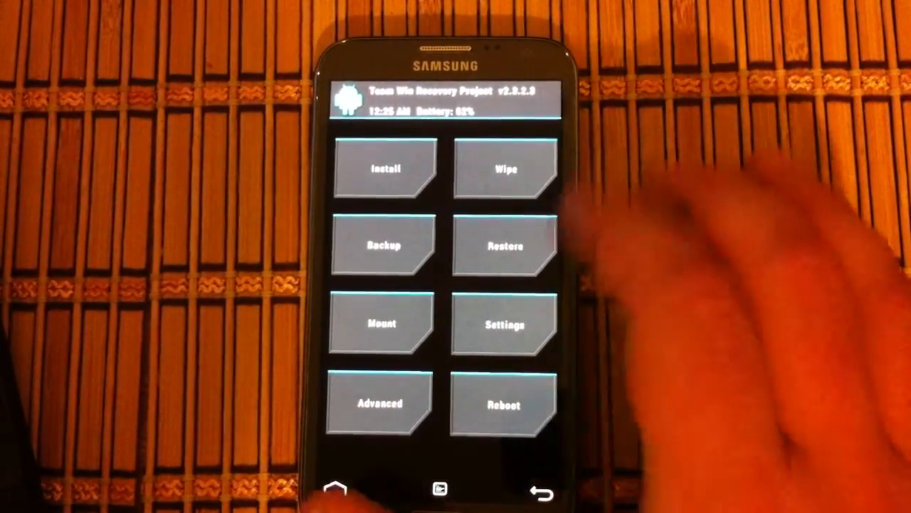
pyautogui.moveTo(712, 249)
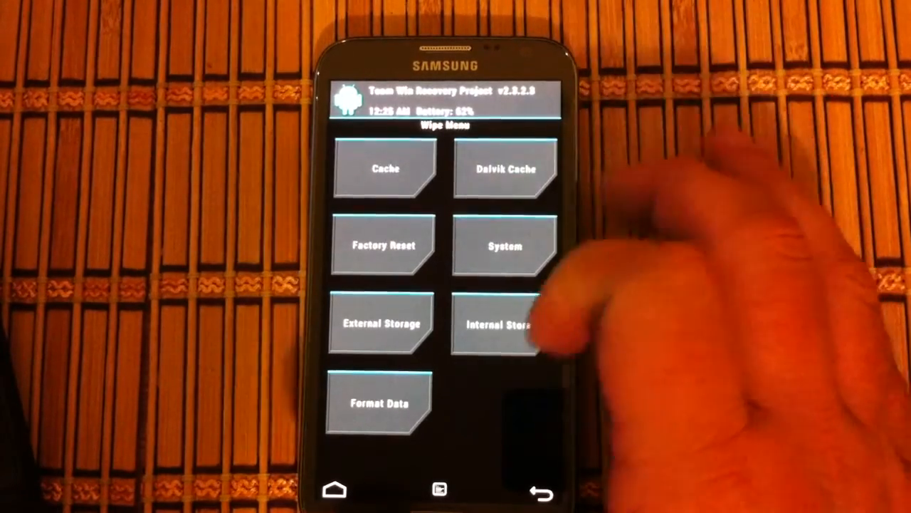
# - Choose Factory Reset from TWRP's wipe options to bring up its confirmation
pyautogui.click(383, 245)
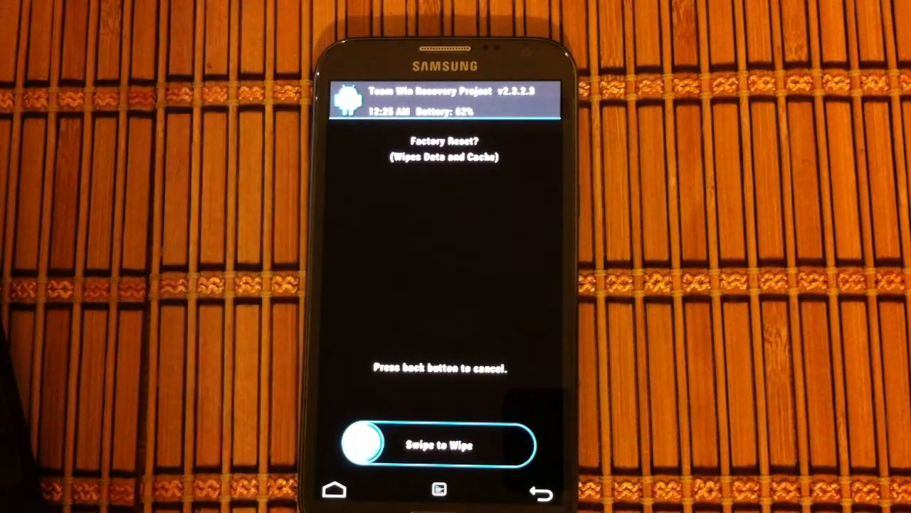
# - Swipe to confirm the factory reset, wiping data and cache but keeping internal media
pyautogui.moveTo(349, 446); pyautogui.dragTo(442, 445)
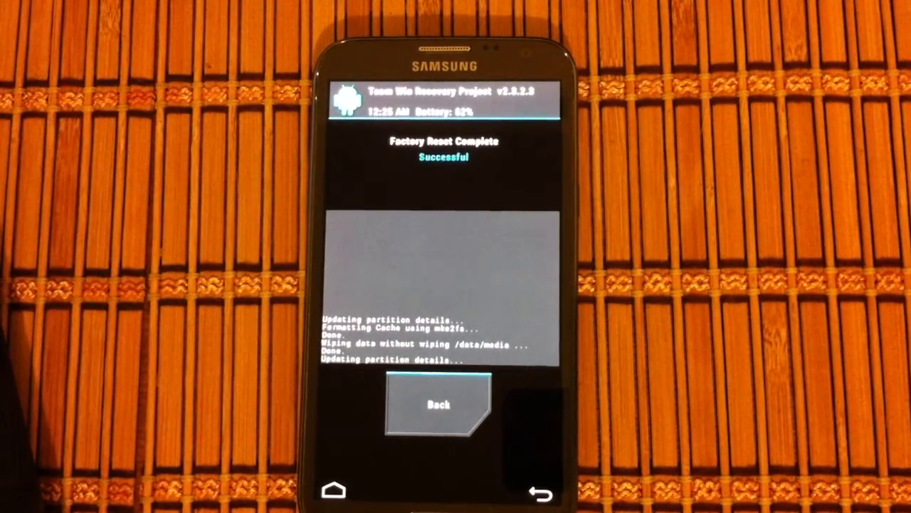
# - Go back from the reset results to TWRP's main menu and select Reboot
pyautogui.click(438, 404)
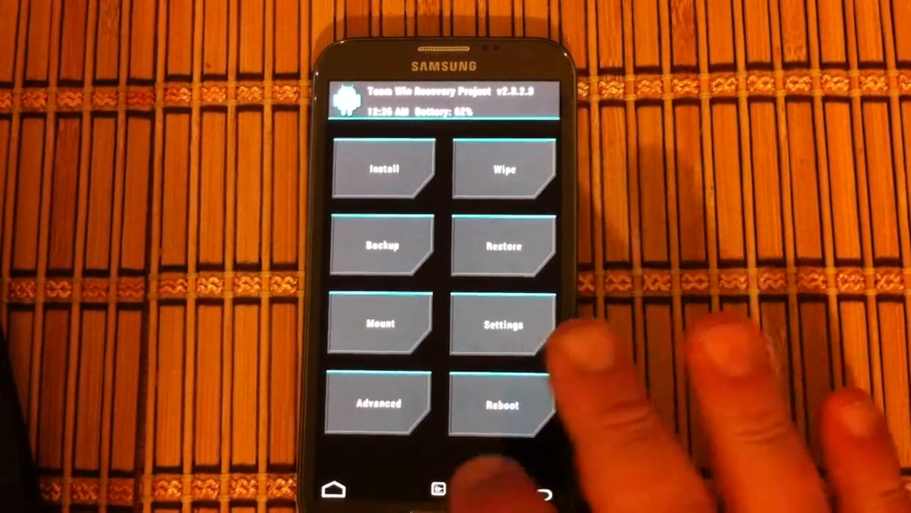
pyautogui.click(504, 169)
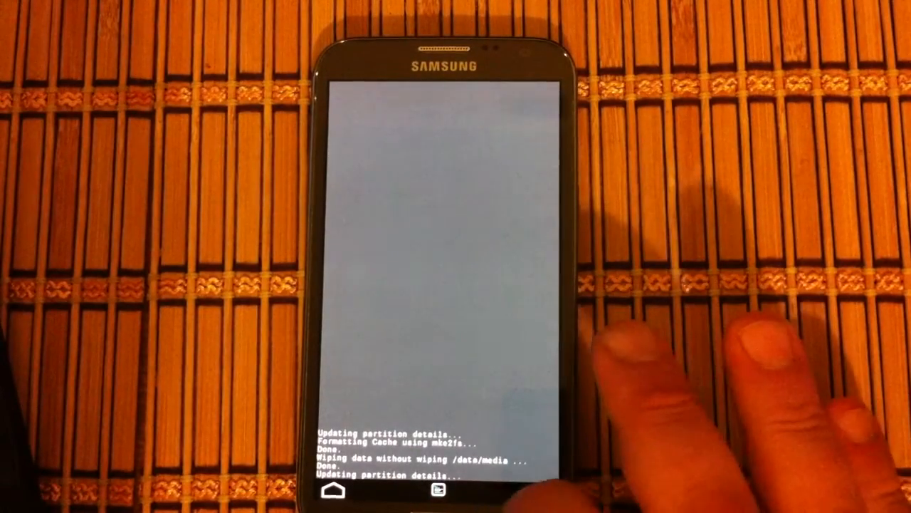